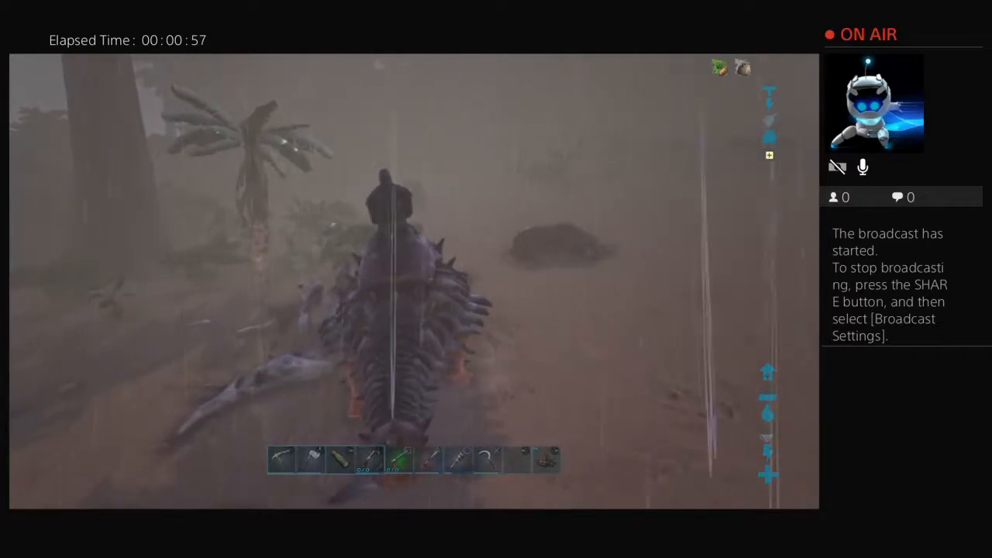
key(i)
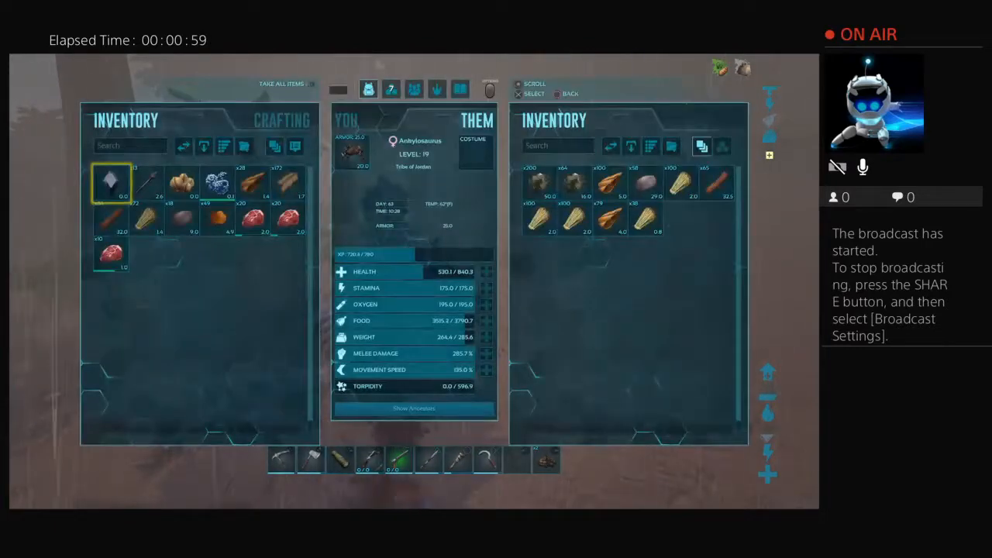